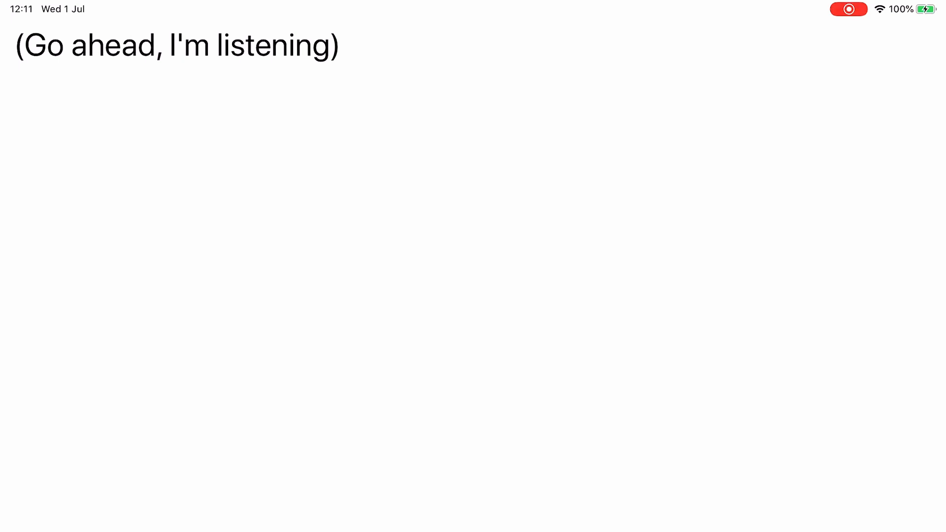
{"action": "type", "text": "Hello everybody this is my voice recognition test"}
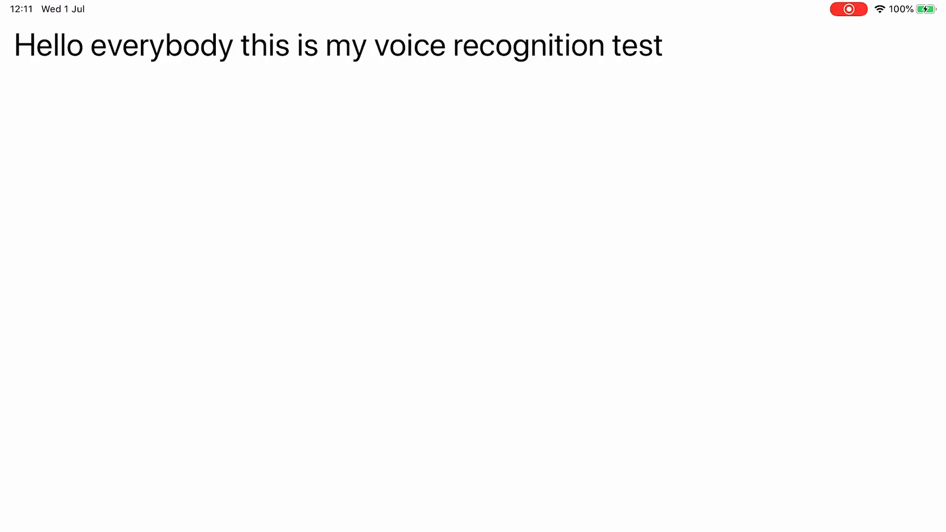